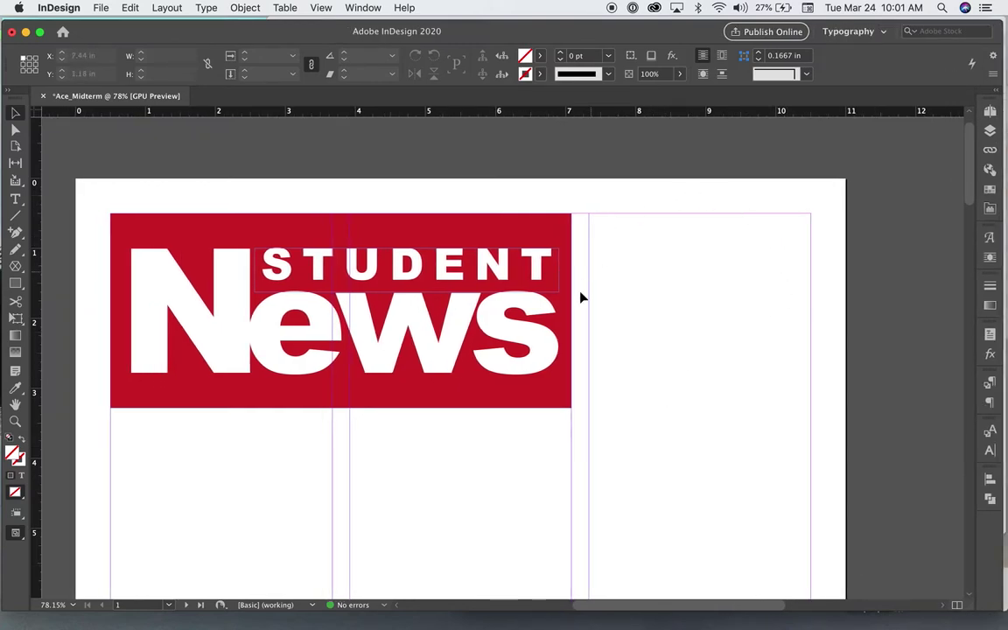
pyautogui.moveTo(754, 418)
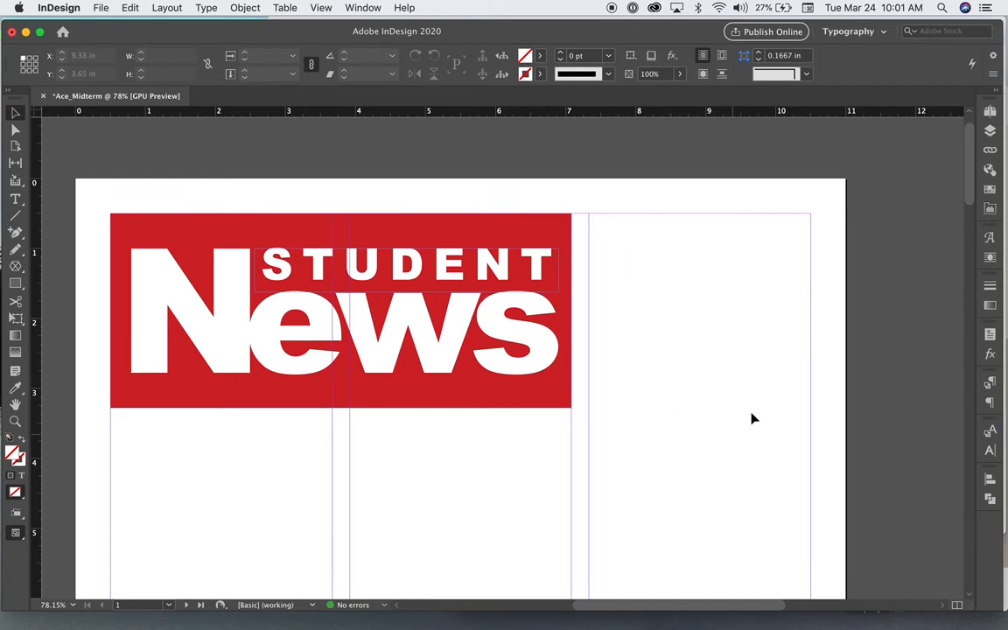
pyautogui.moveTo(721, 425)
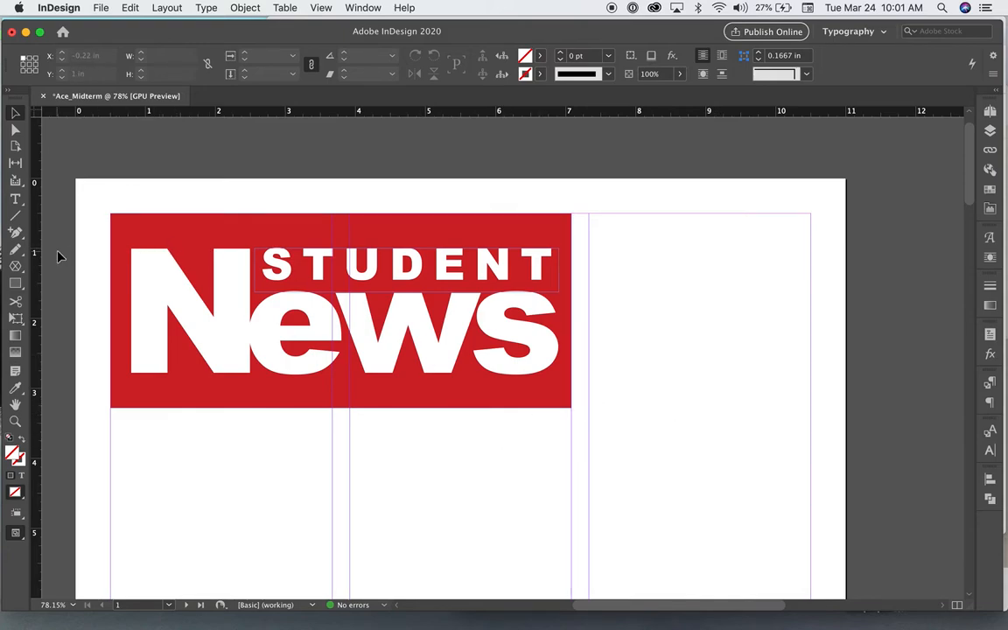
# Choose the Polygon Frame Tool from the Rectangle Frame Tool flyout
pyautogui.click(16, 266)
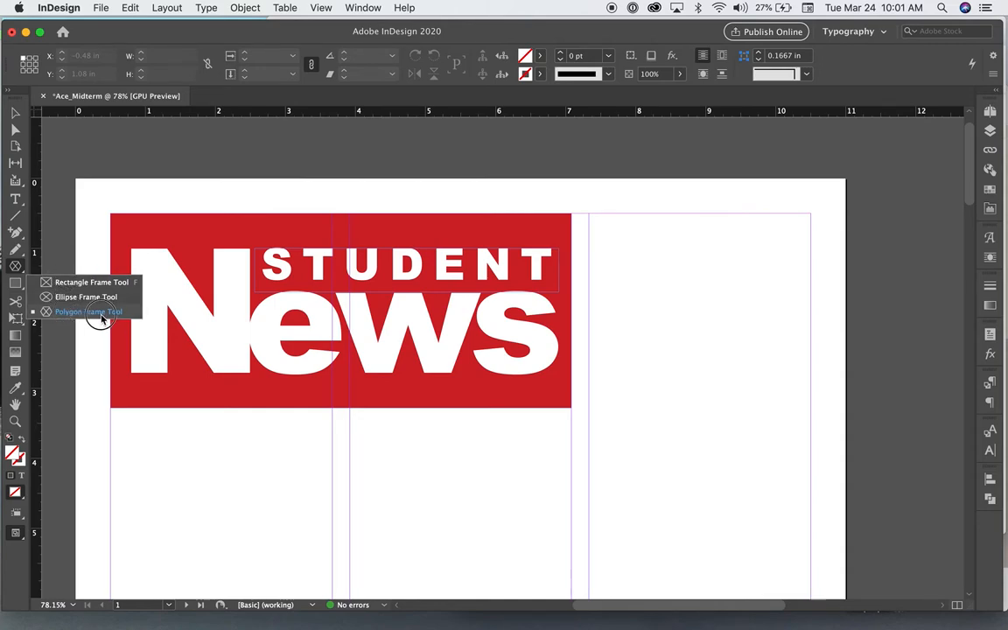
pyautogui.moveTo(63, 316)
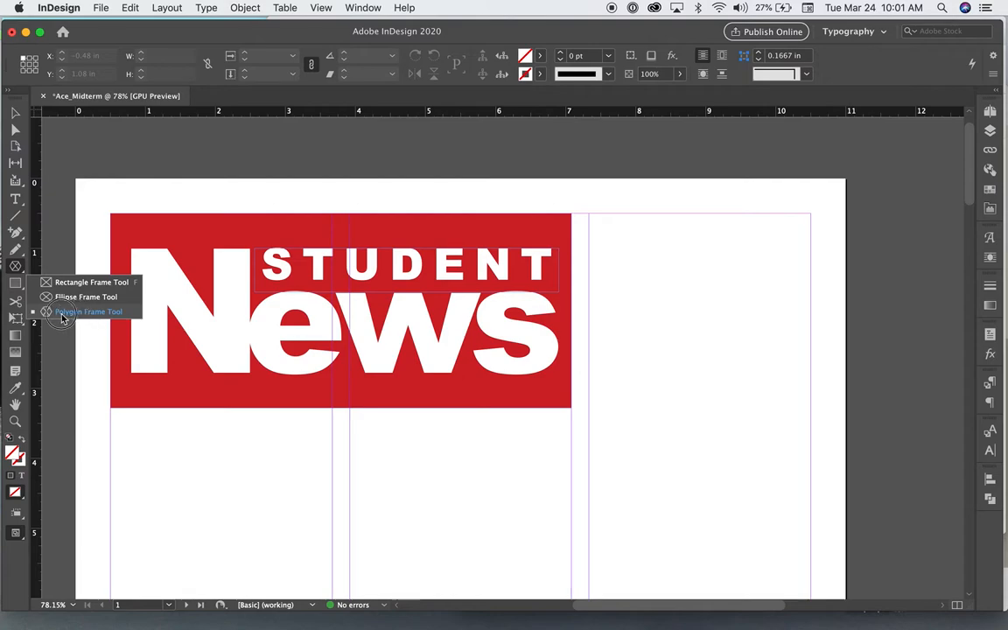
pyautogui.moveTo(86, 319)
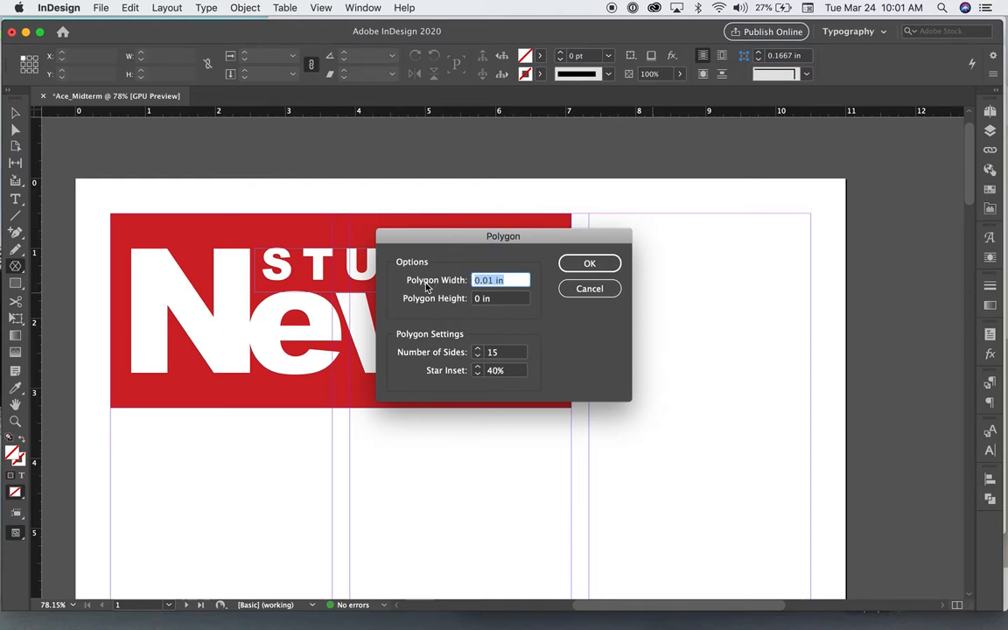
pyautogui.moveTo(451, 318)
pyautogui.write('2')
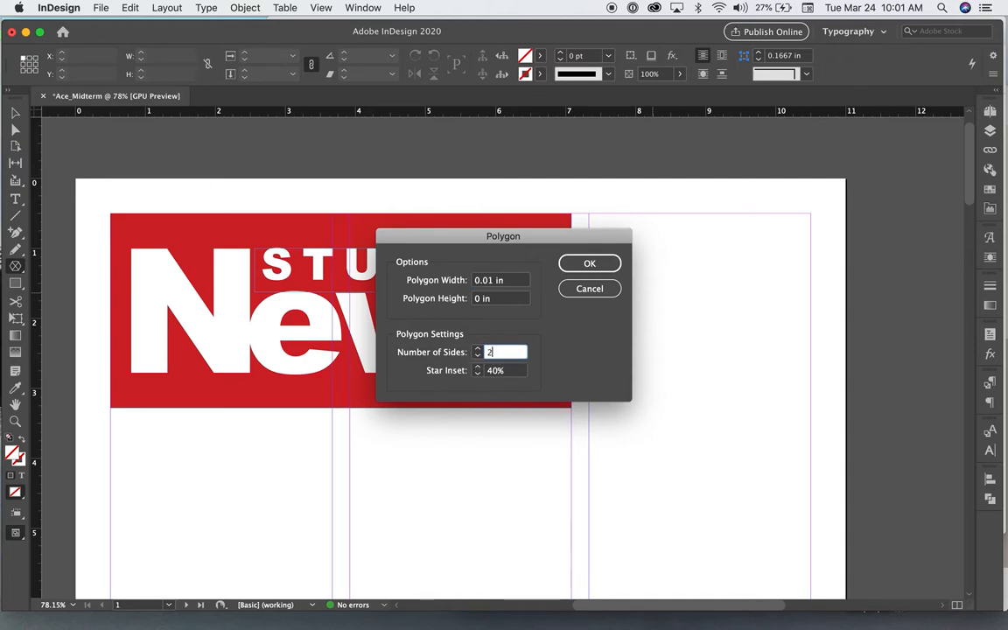
# Set the polygon to 20 sides with a 30% star inset and confirm
pyautogui.write('0')
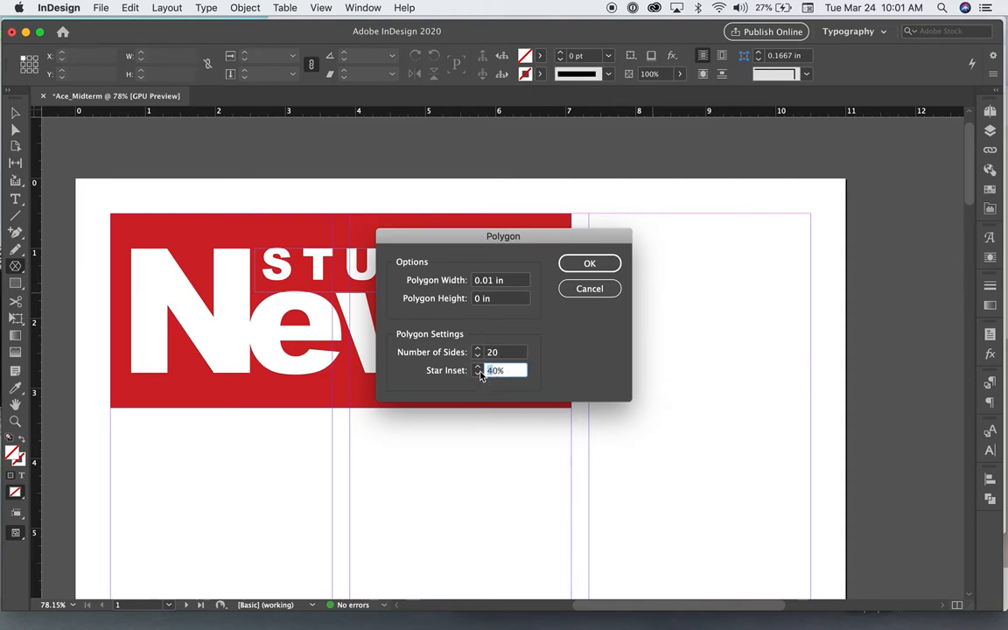
pyautogui.click(478, 373)
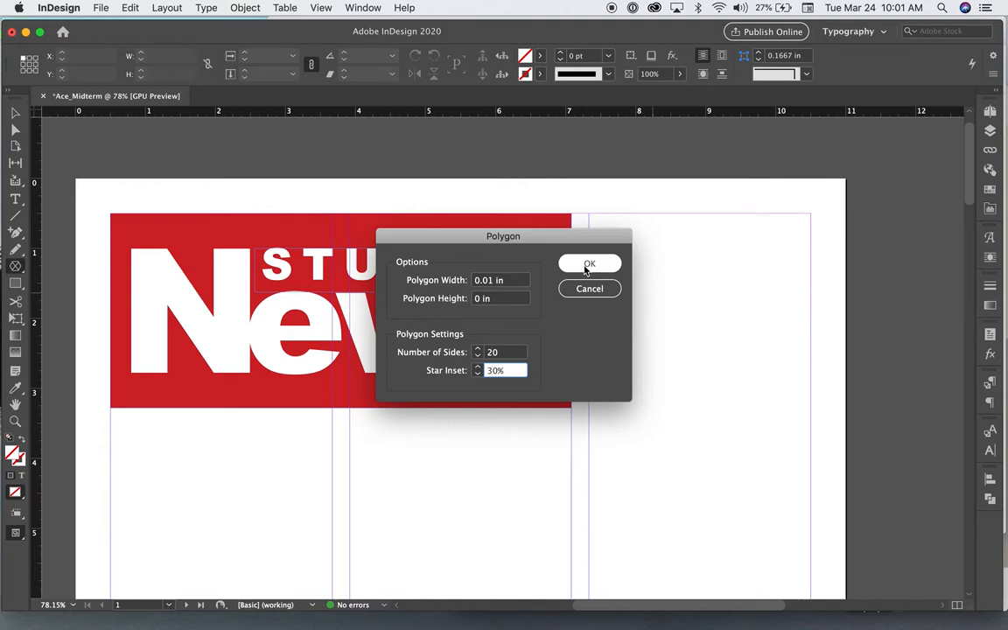
pyautogui.click(588, 263)
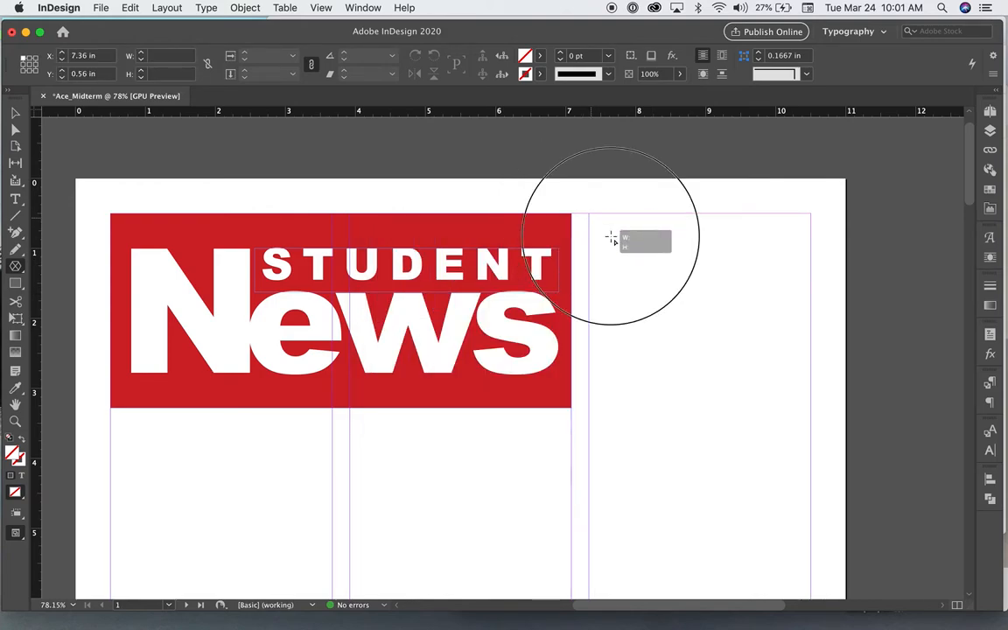
# Draw the starburst to the right of the masthead and fill it with the yellow swatch
pyautogui.moveTo(610, 237); pyautogui.dragTo(826, 420)
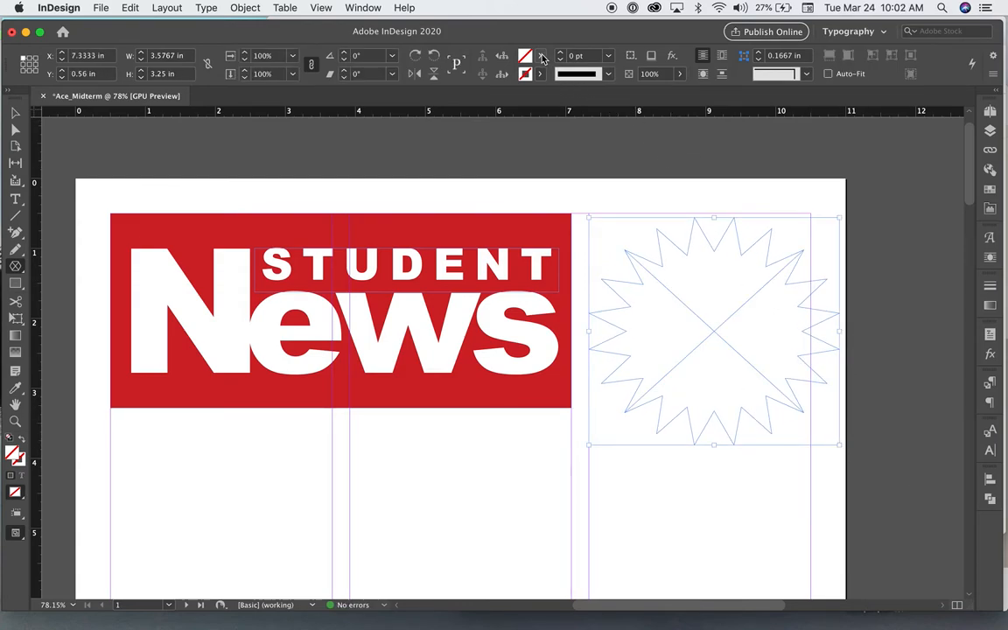
pyautogui.click(525, 55)
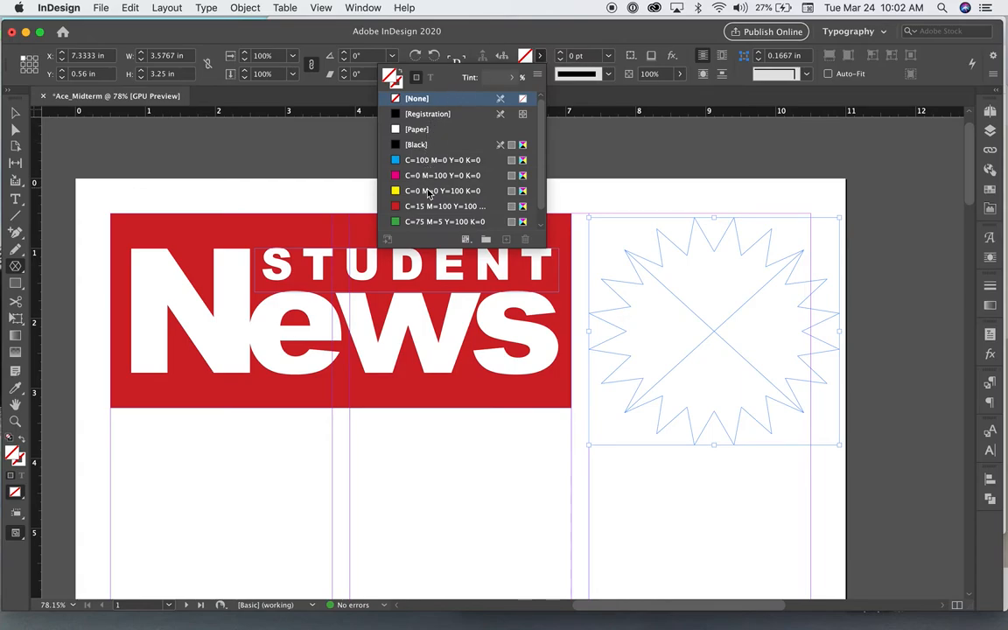
pyautogui.click(440, 191)
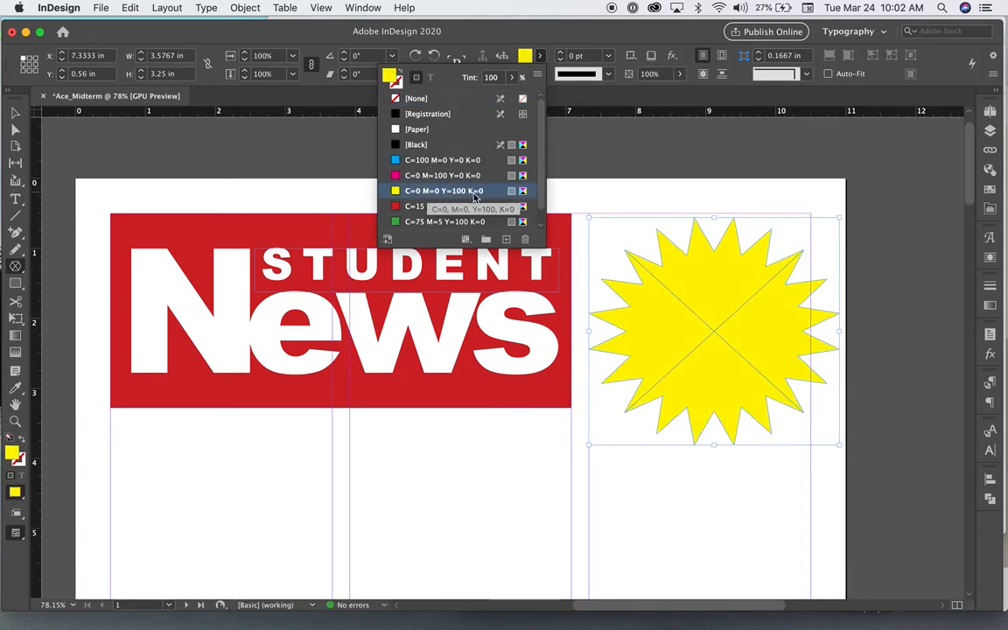
pyautogui.moveTo(479, 207)
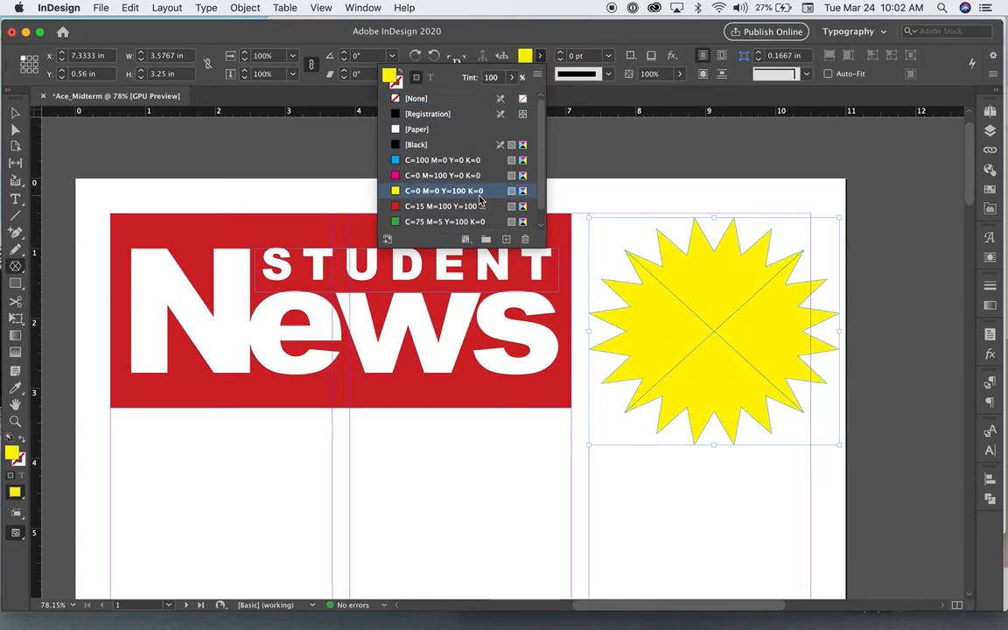
# Edit the yellow swatch to add 15% magenta, turning the star gold
pyautogui.doubleClick(441, 191)
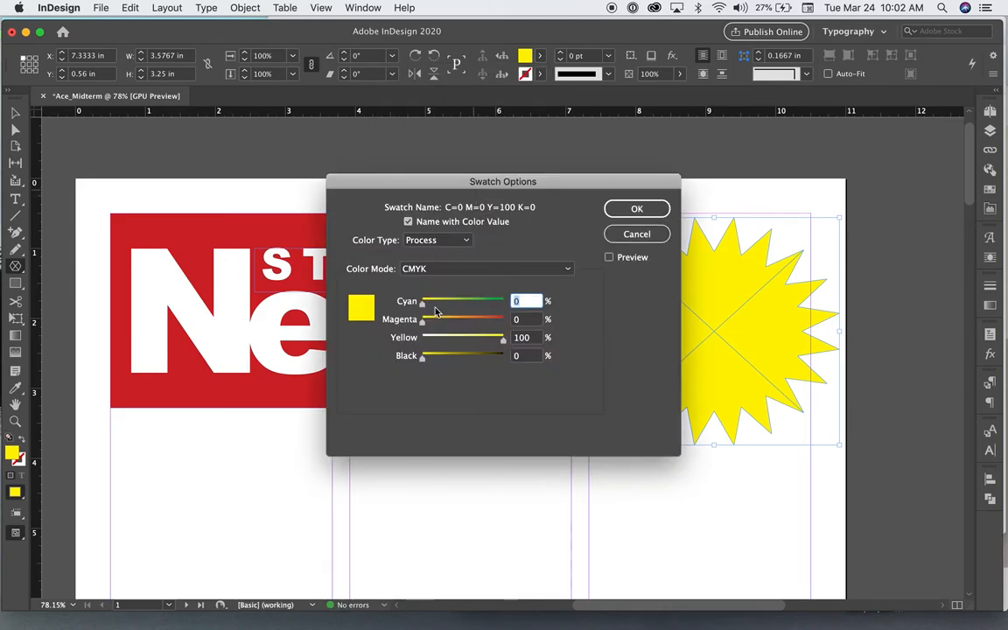
pyautogui.moveTo(421, 318); pyautogui.dragTo(434, 319)
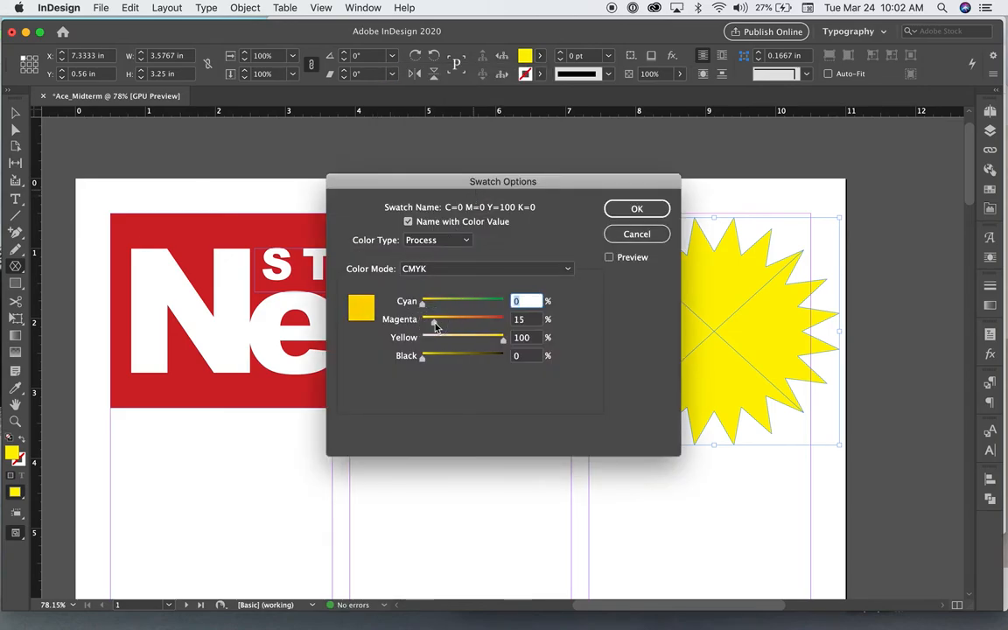
pyautogui.click(637, 208)
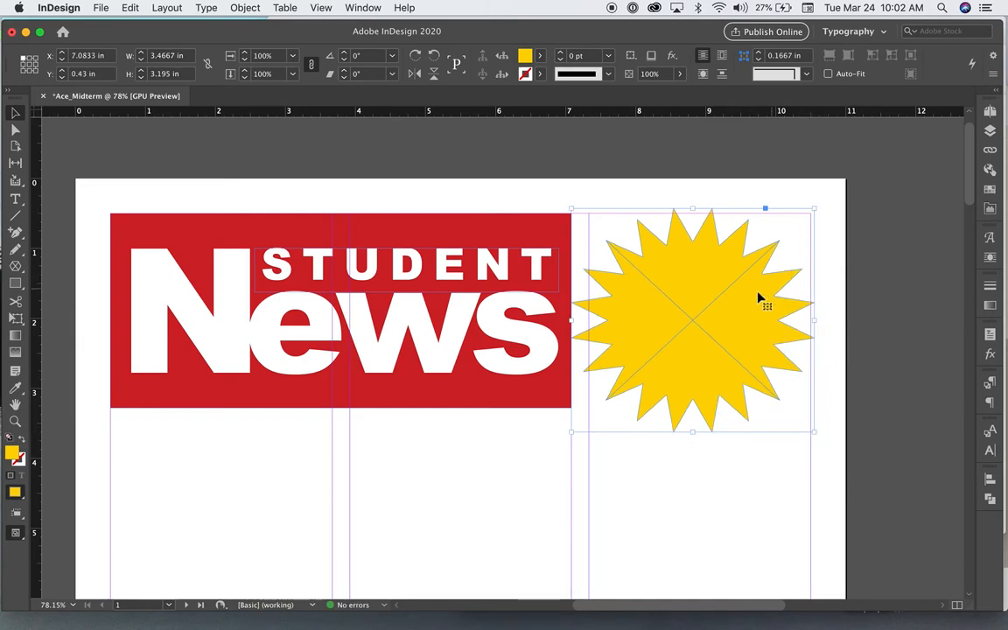
# Resize the star to overlap the masthead and reshape it to 12 points with a 25% inset
pyautogui.moveTo(766, 301); pyautogui.dragTo(738, 306)
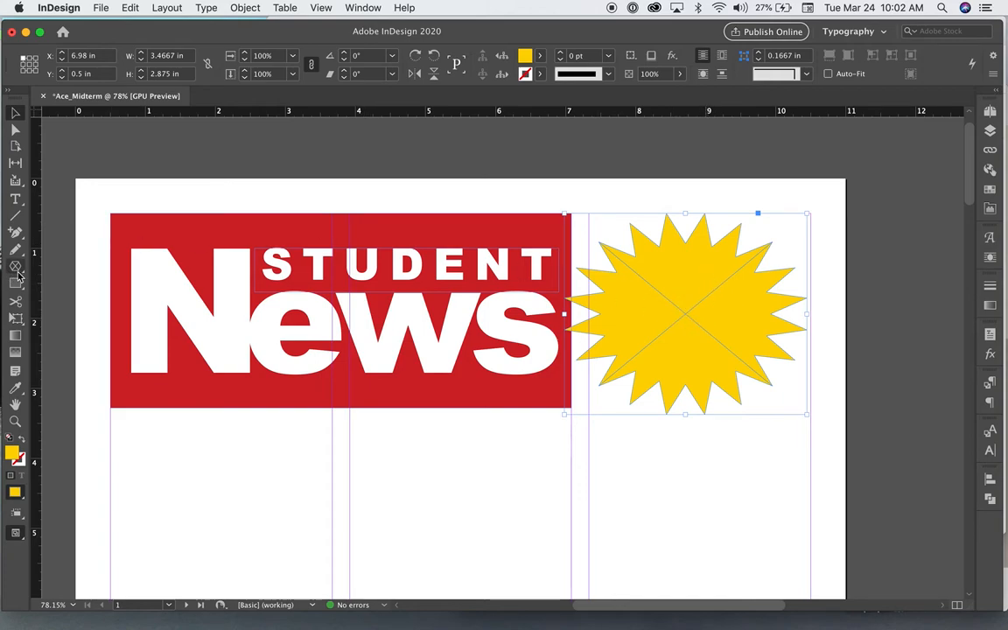
pyautogui.doubleClick(14, 266)
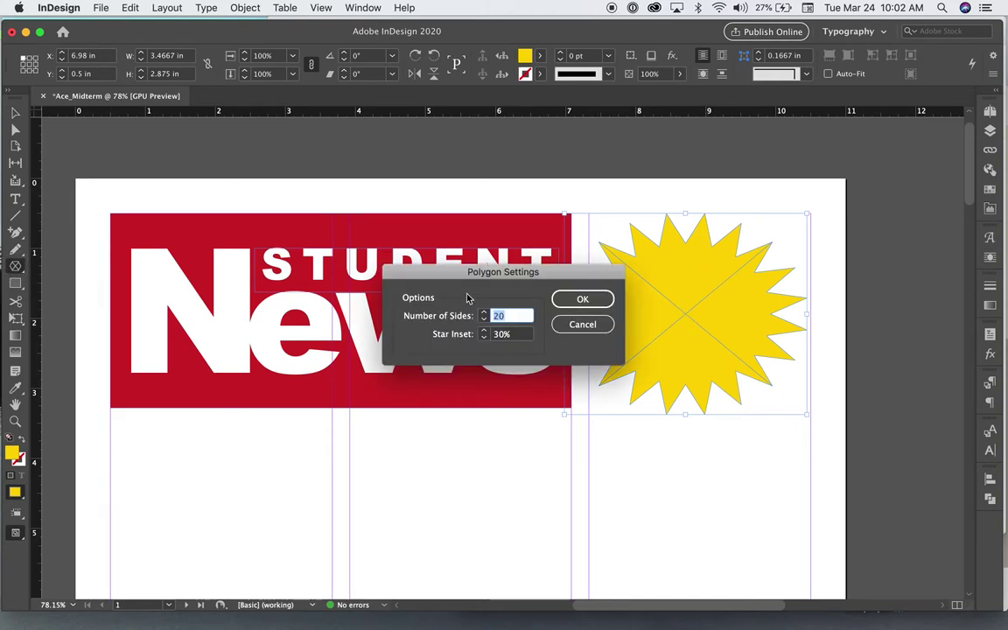
pyautogui.moveTo(504, 329)
pyautogui.write('12')
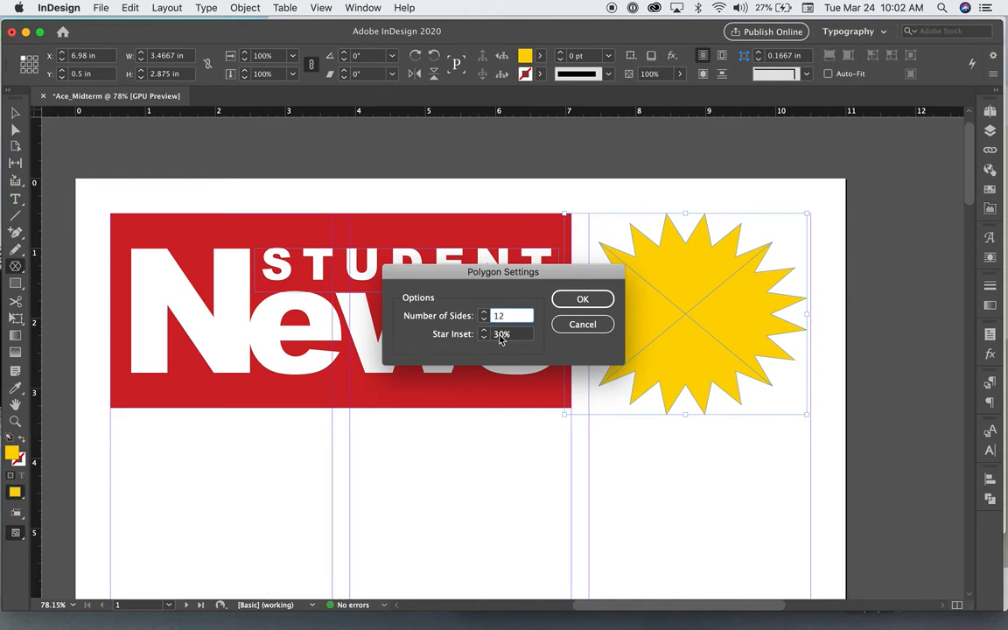
pyautogui.moveTo(504, 341)
pyautogui.write('25')
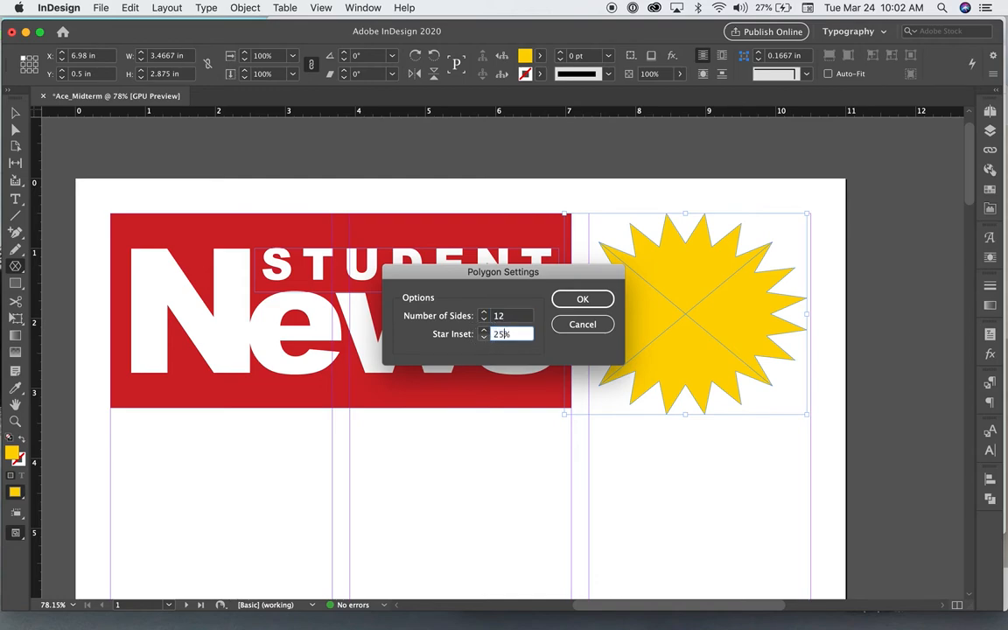
pyautogui.click(582, 298)
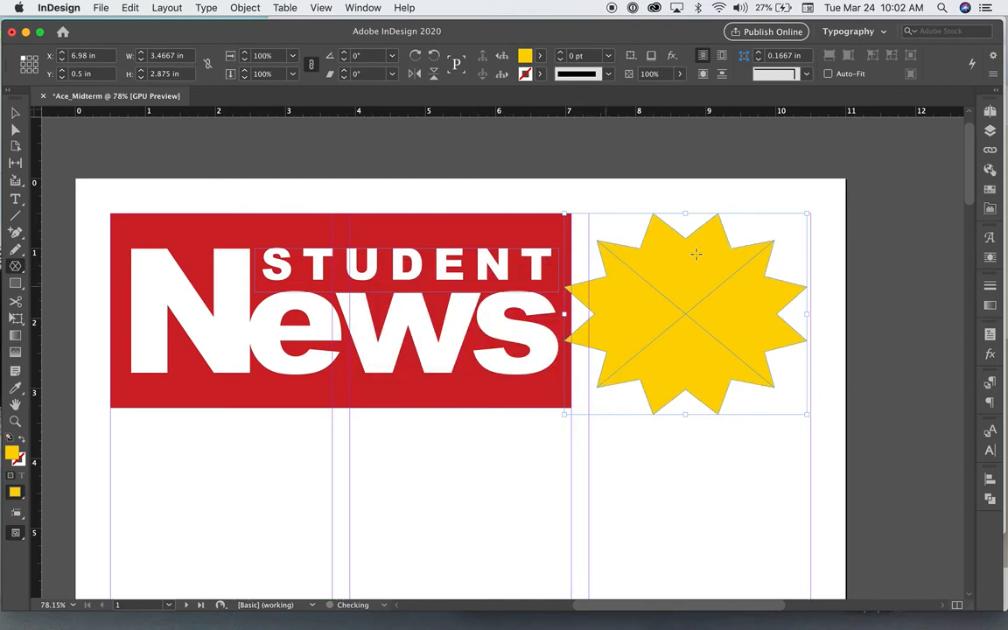
pyautogui.moveTo(746, 340)
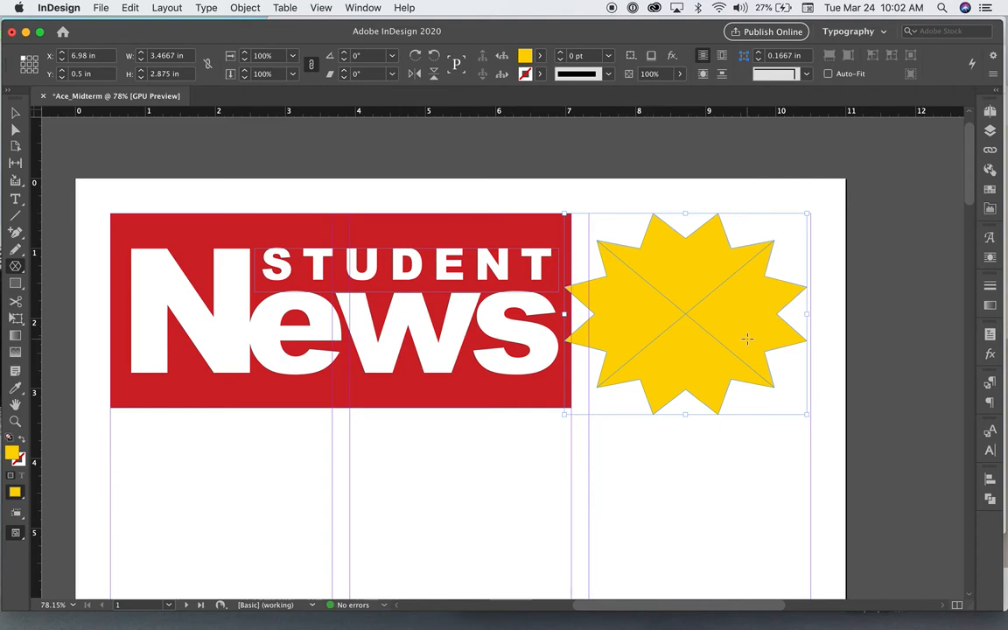
pyautogui.moveTo(566, 315)
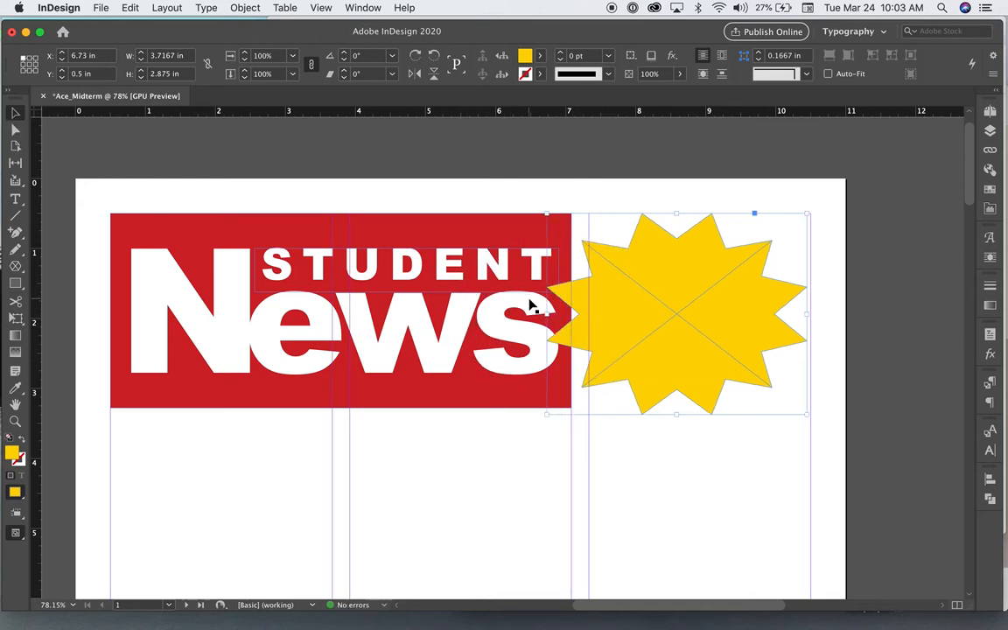
pyautogui.moveTo(621, 341)
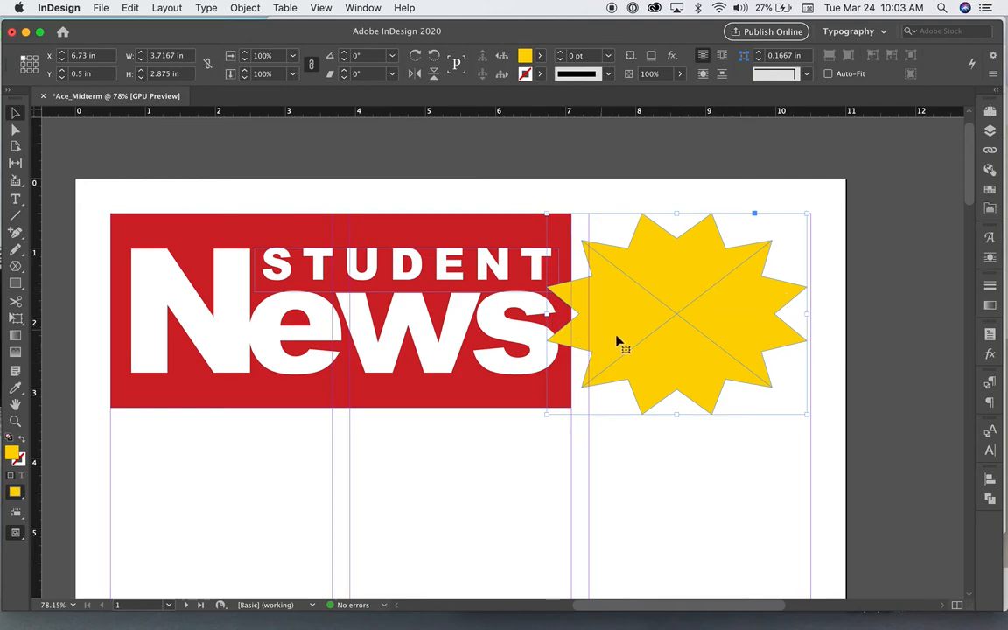
pyautogui.moveTo(605, 328)
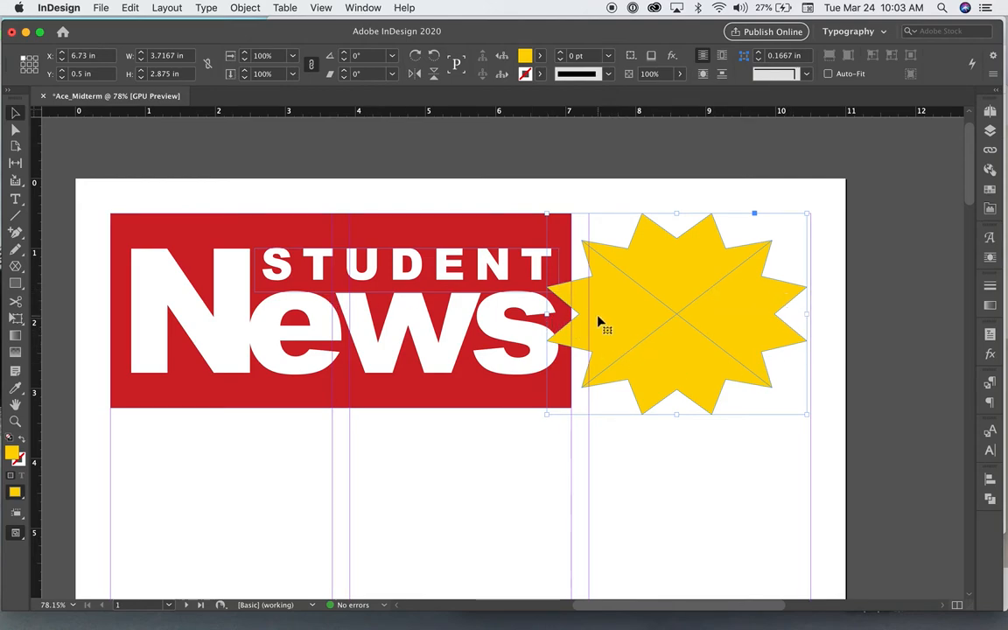
pyautogui.moveTo(16, 199)
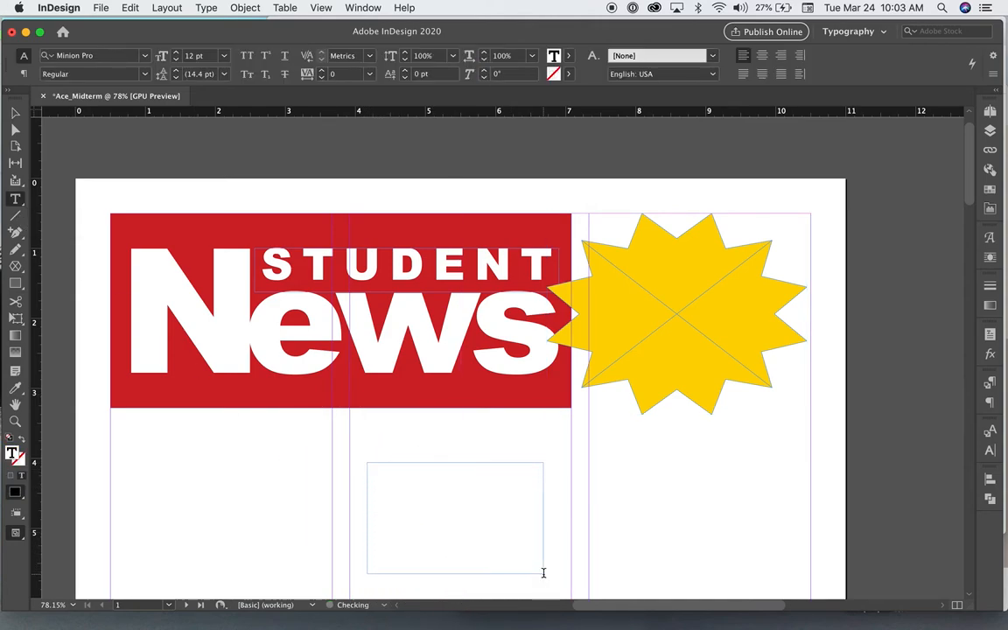
# Enter the word FREE and set it in Krungthep at a much larger preset size
pyautogui.write('FREE')
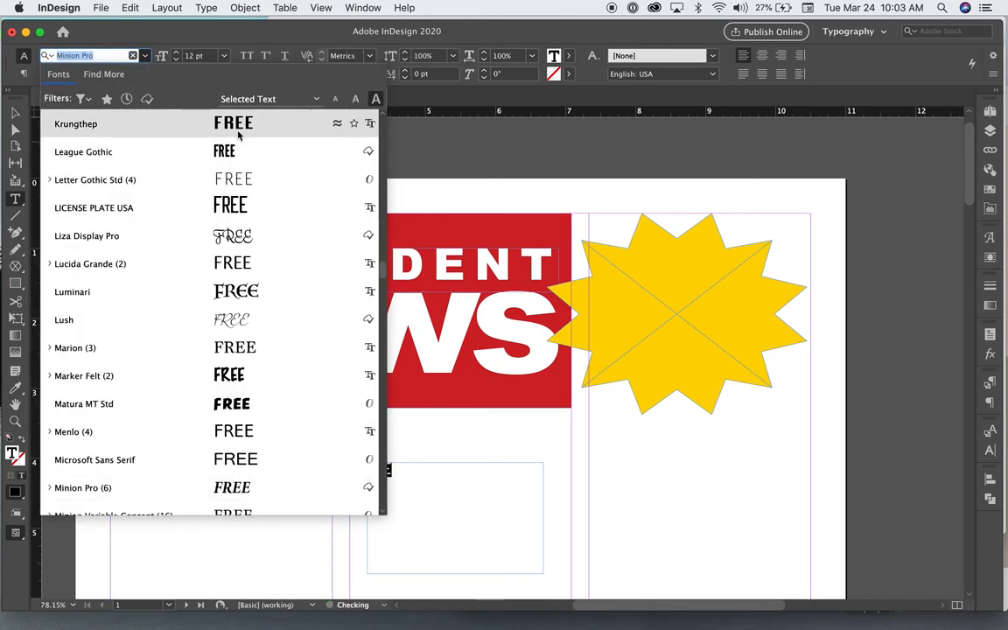
pyautogui.click(76, 123)
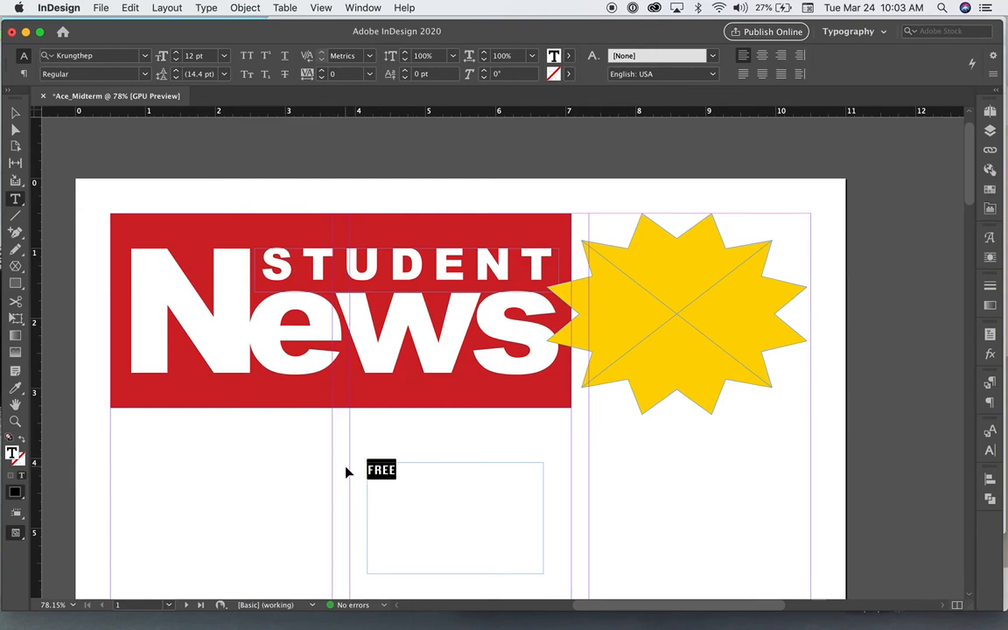
pyautogui.click(175, 60)
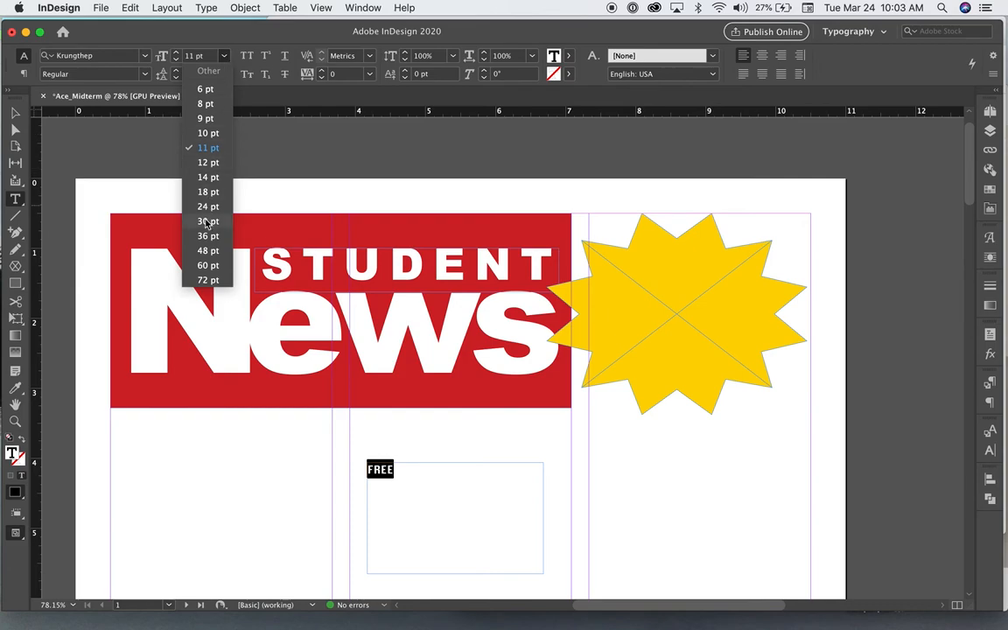
pyautogui.click(208, 250)
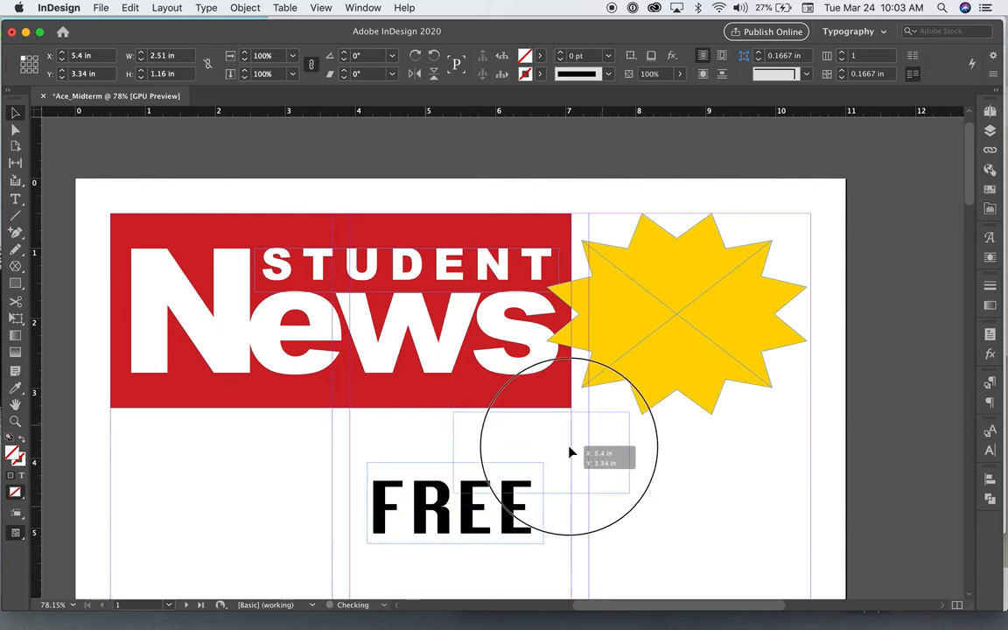
# Move FREE onto the gold starburst and rotate it to tilt across the star
pyautogui.moveTo(455, 505); pyautogui.dragTo(673, 314)
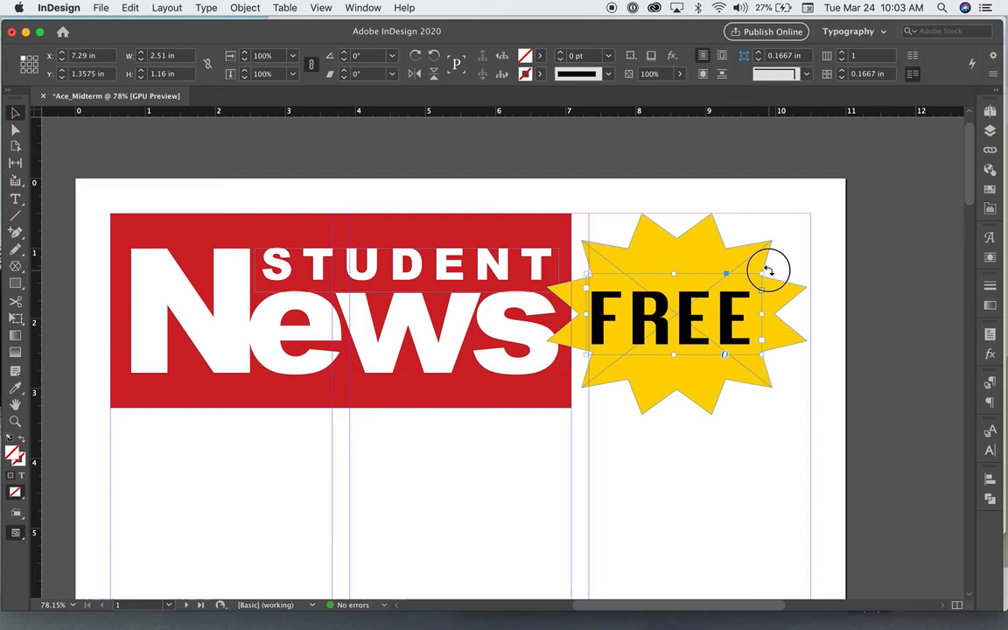
pyautogui.moveTo(768, 270); pyautogui.dragTo(726, 315)
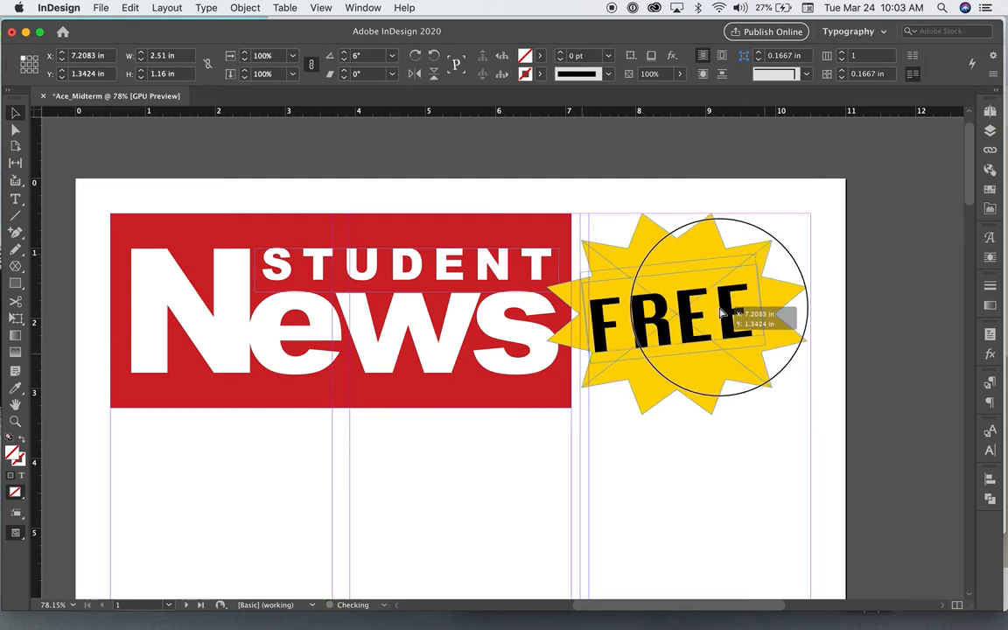
pyautogui.doubleClick(668, 311)
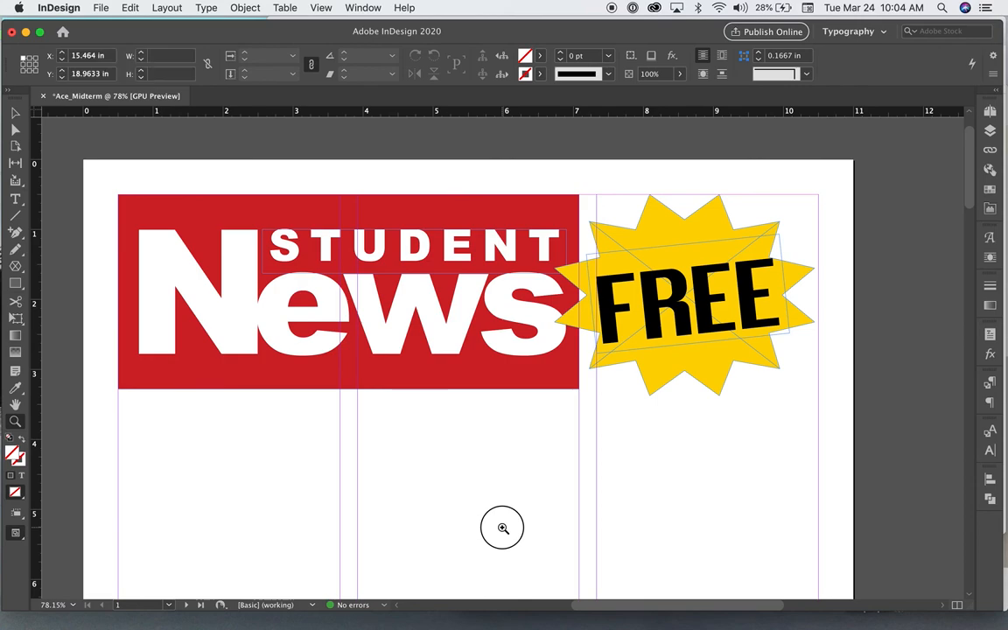
pyautogui.click(502, 528)
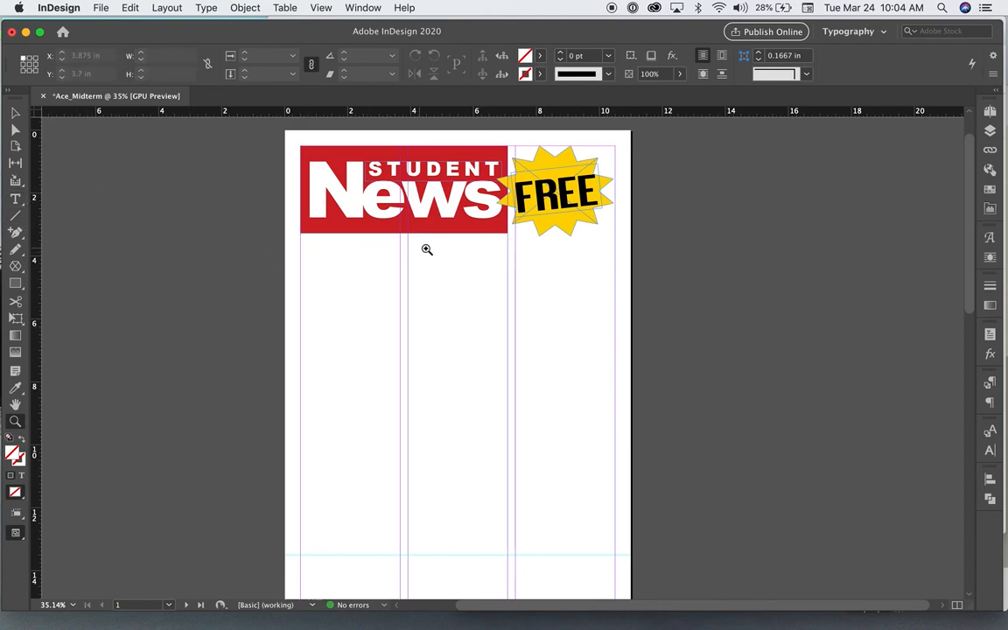
pyautogui.moveTo(621, 559)
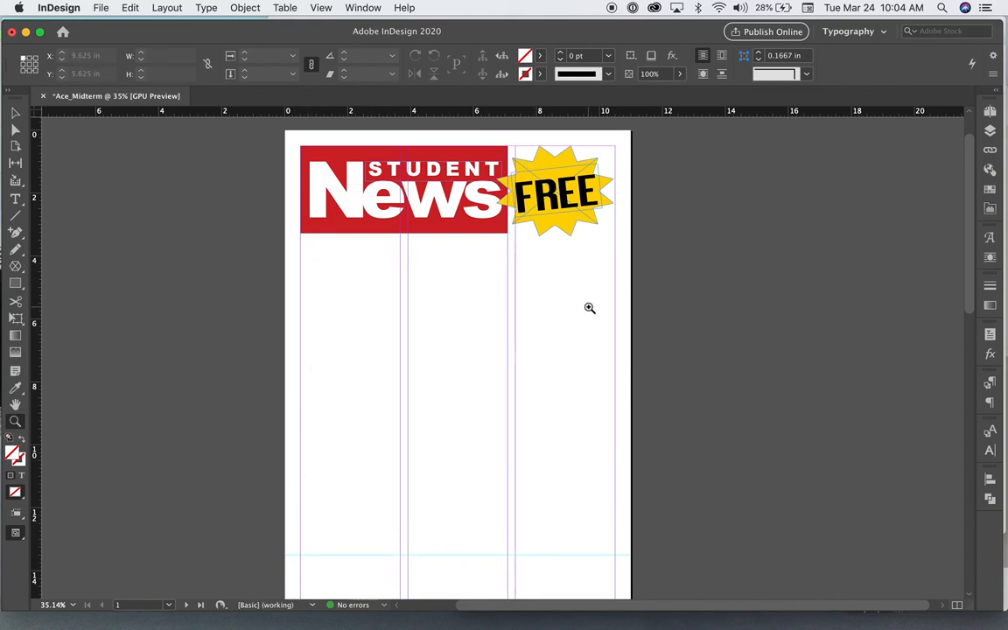
pyautogui.moveTo(581, 315)
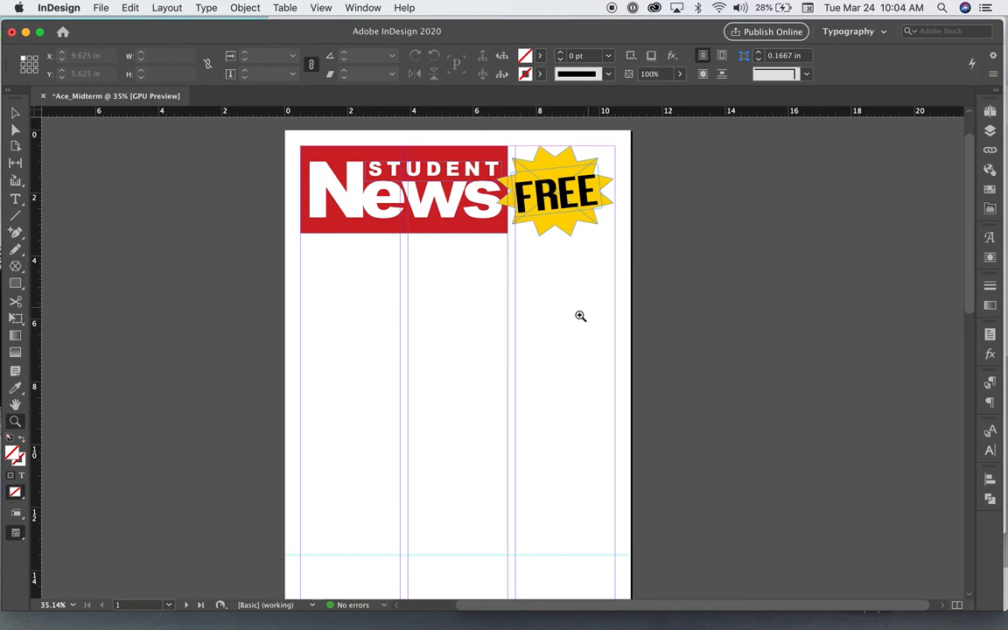
pyautogui.moveTo(651, 266)
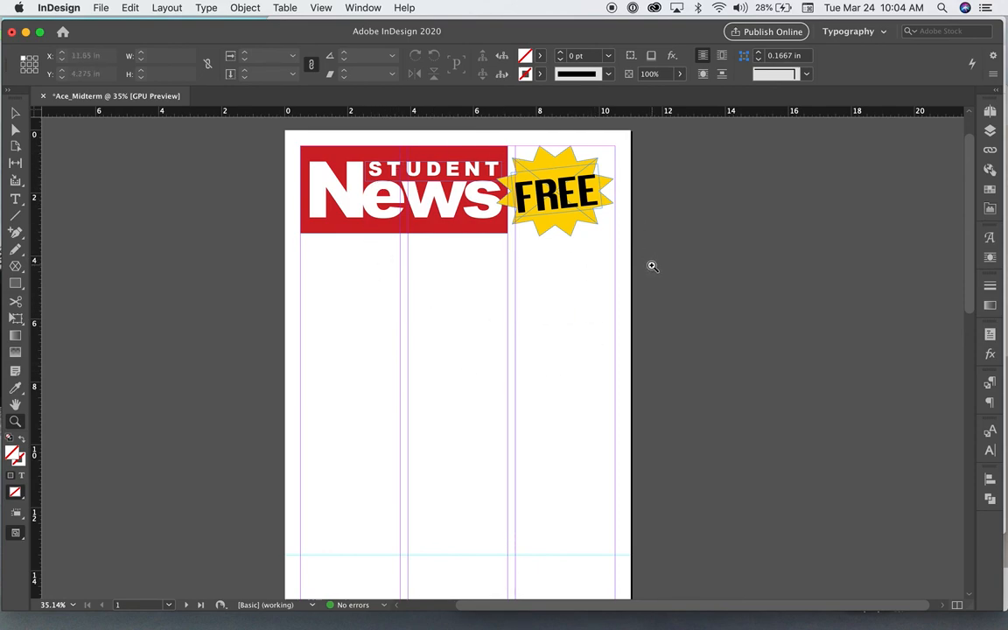
pyautogui.moveTo(420, 381)
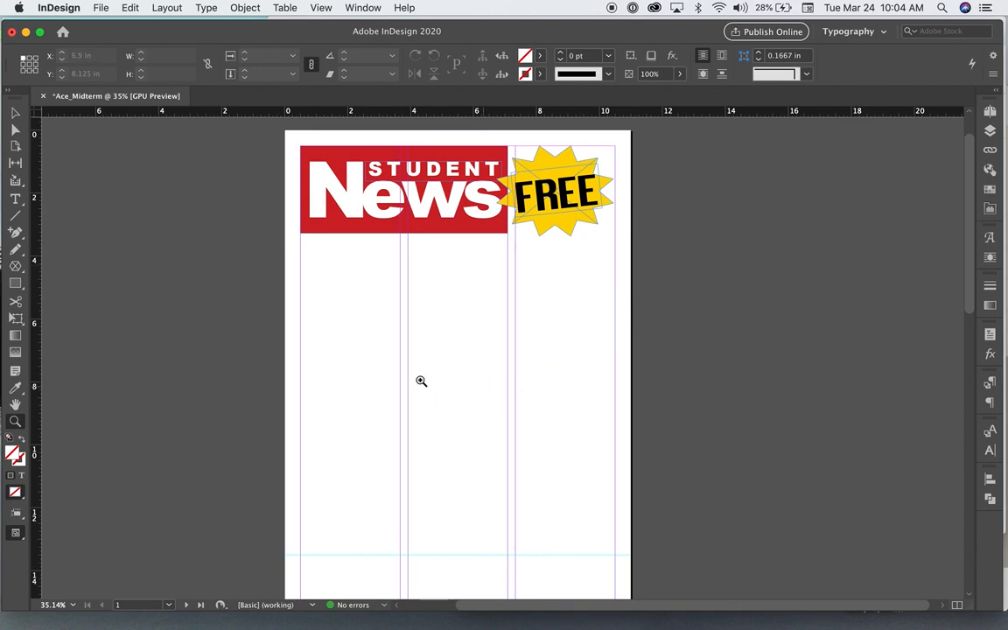